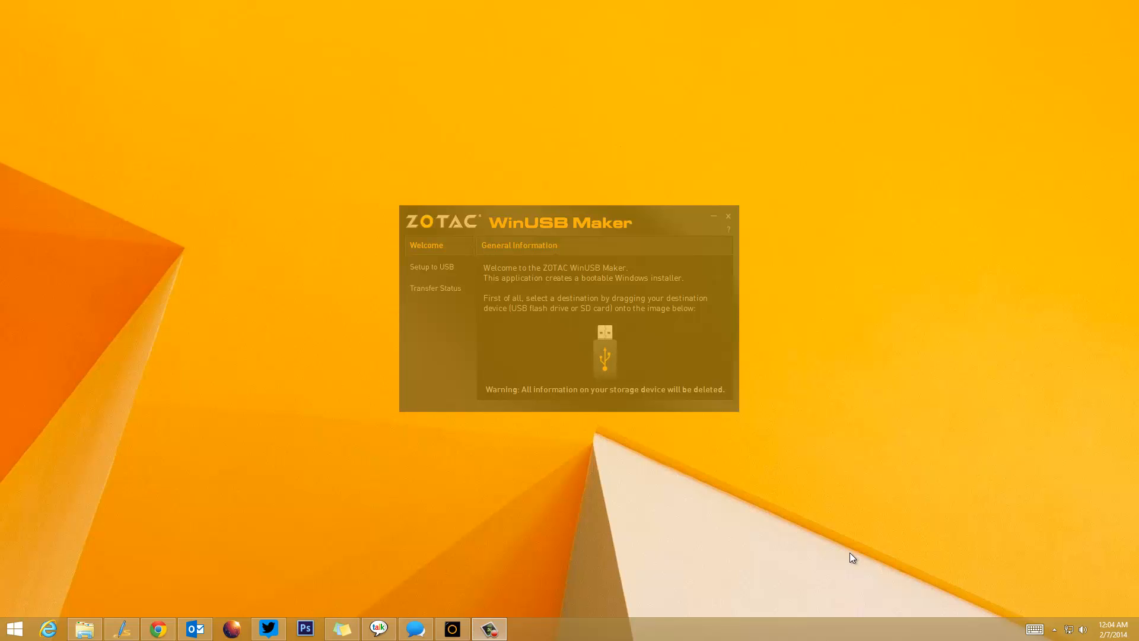
pyautogui.moveTo(834, 521)
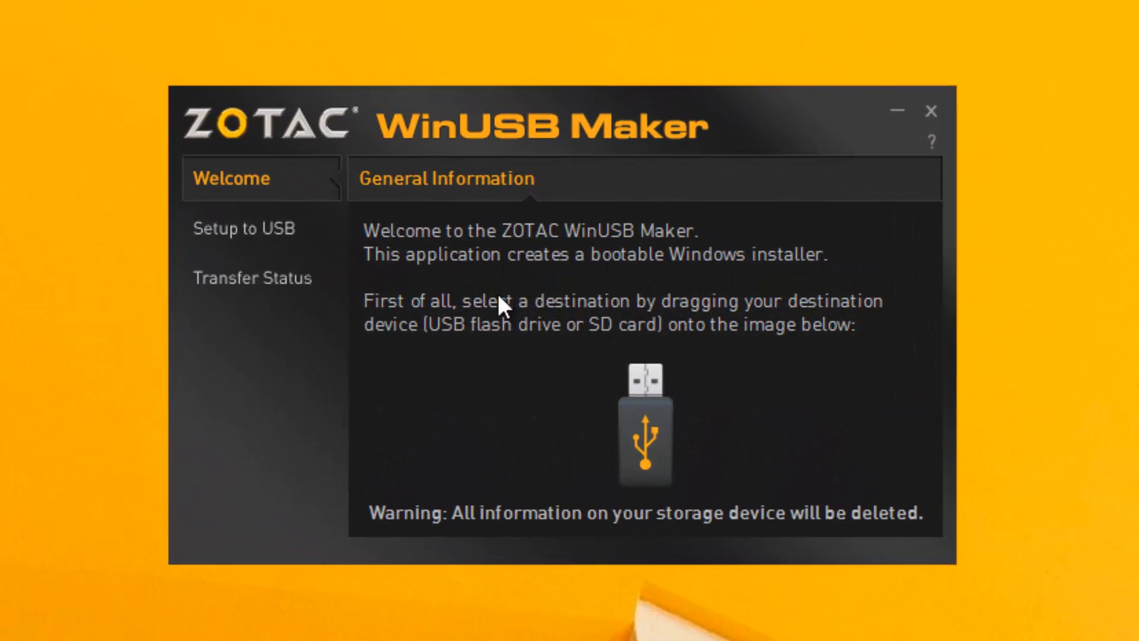
pyautogui.moveTo(436, 328)
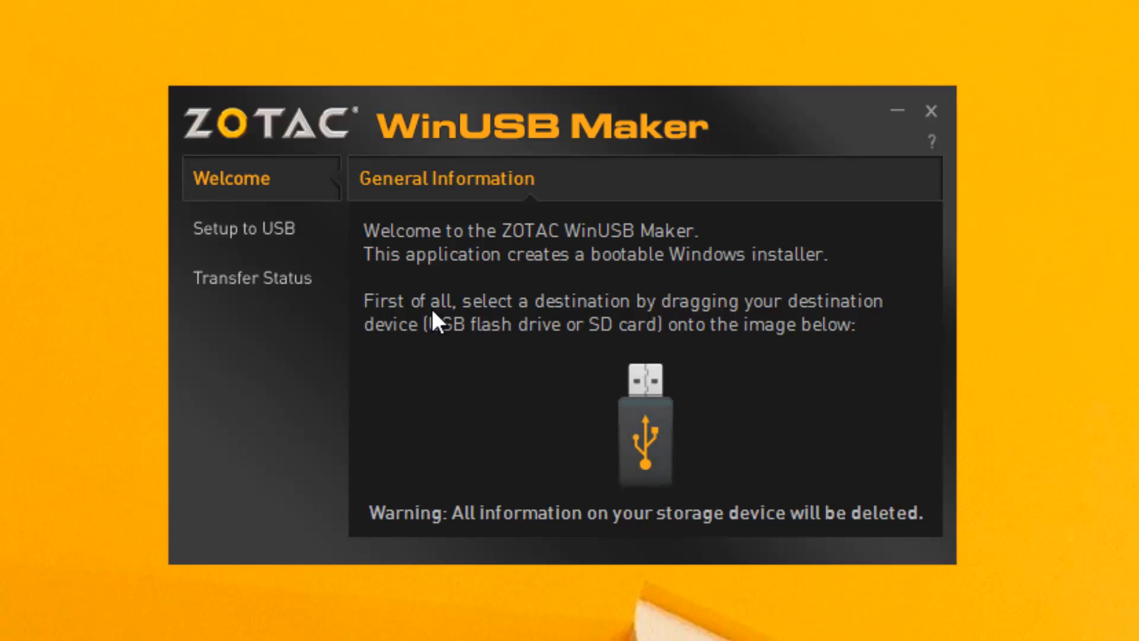
pyautogui.moveTo(455, 348)
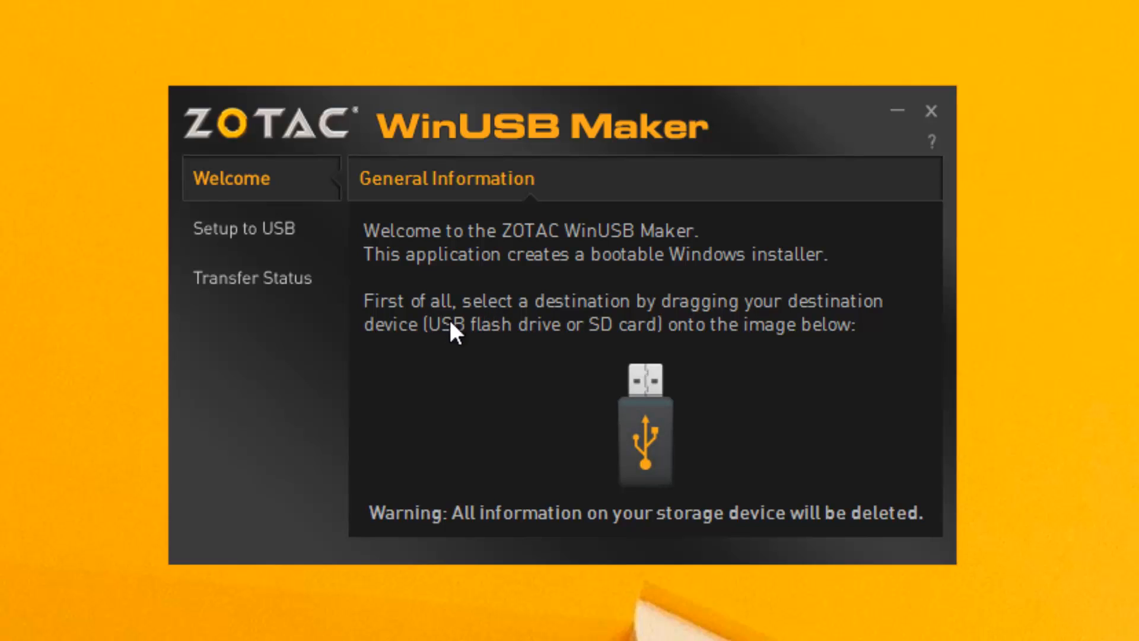
pyautogui.moveTo(480, 331)
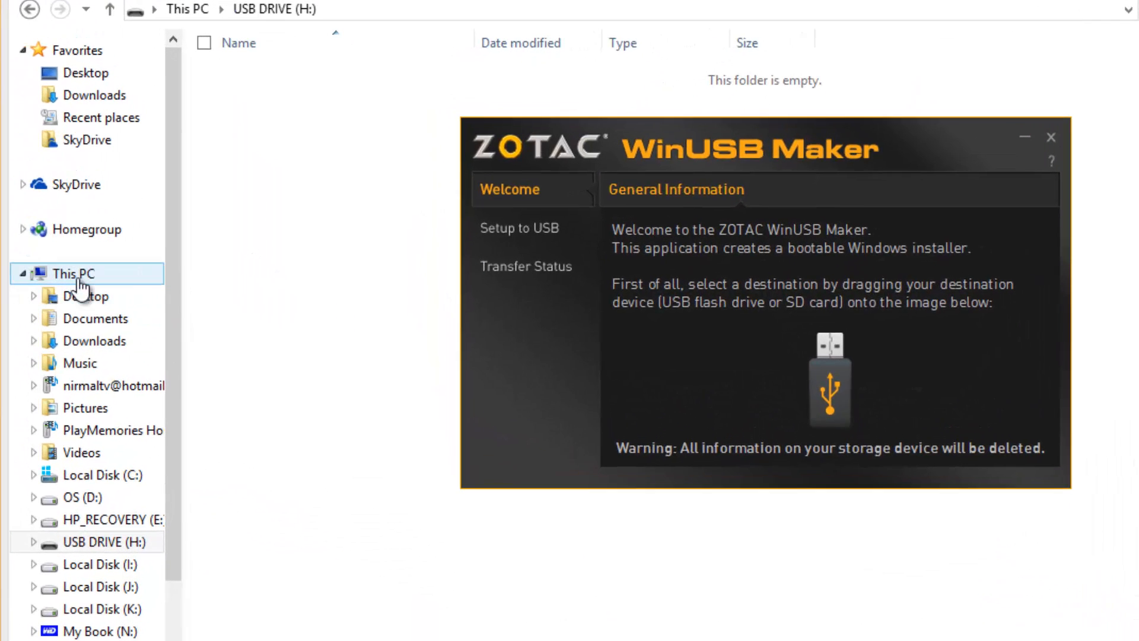
# Step: Make USB DRIVE (H:) from This PC the destination drive in WinUSB Maker
pyautogui.click(71, 274)
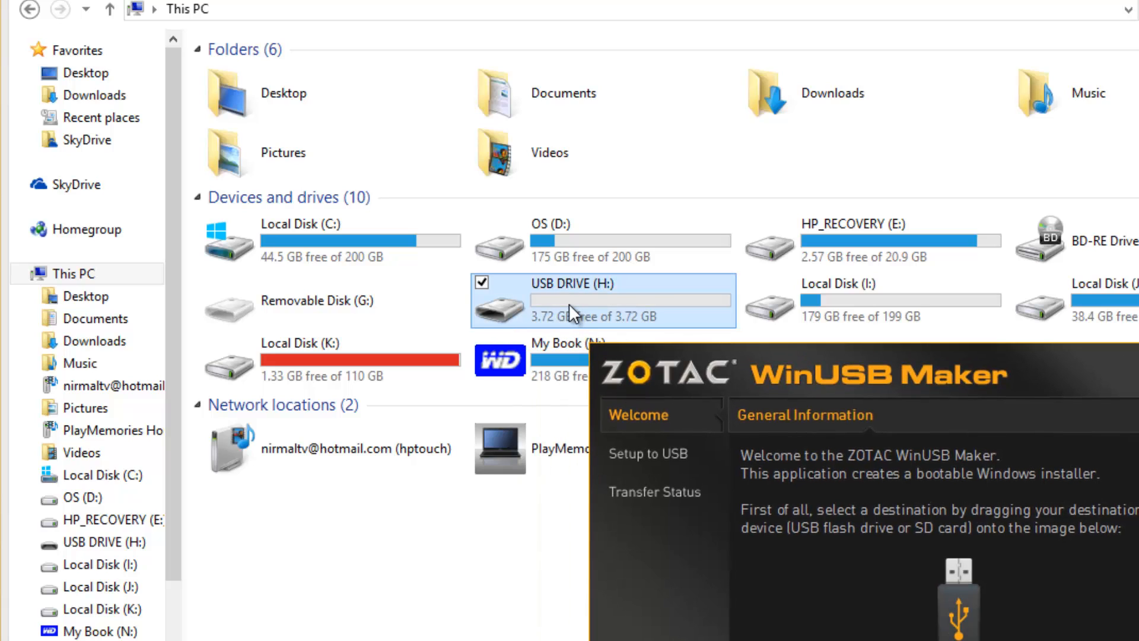
pyautogui.moveTo(566, 310)
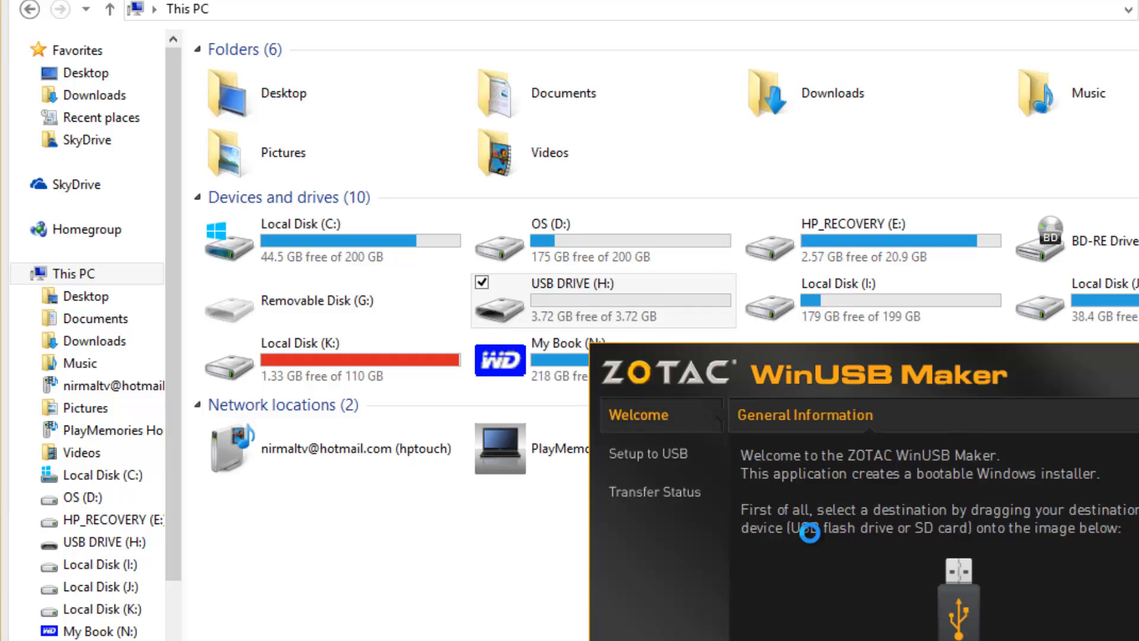
pyautogui.click(649, 453)
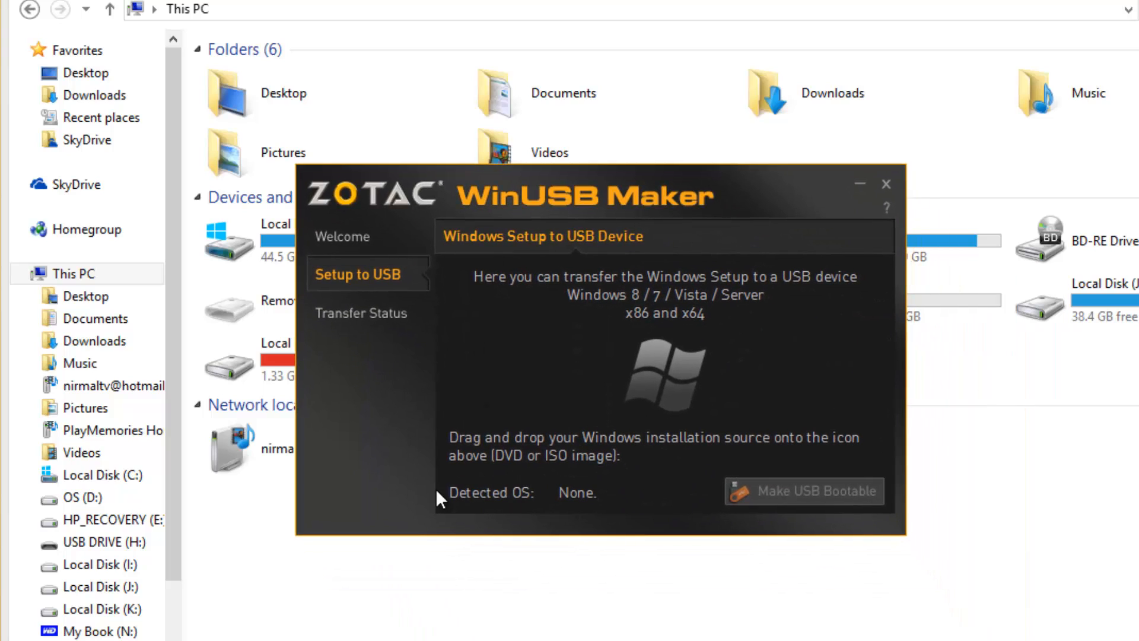
pyautogui.moveTo(655, 443)
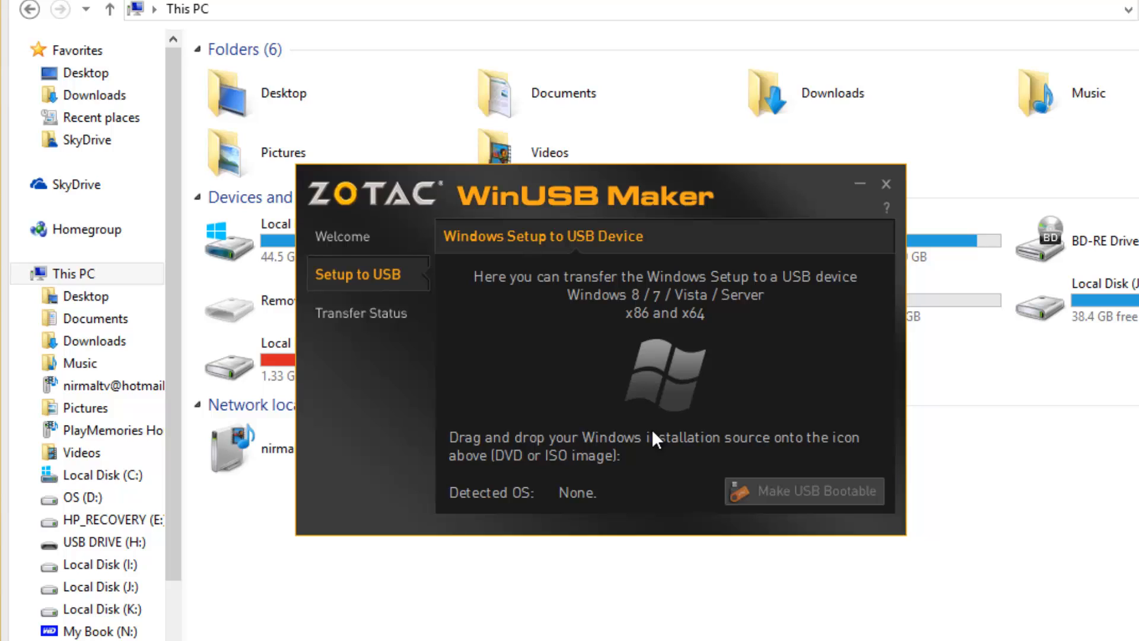
pyautogui.moveTo(689, 452)
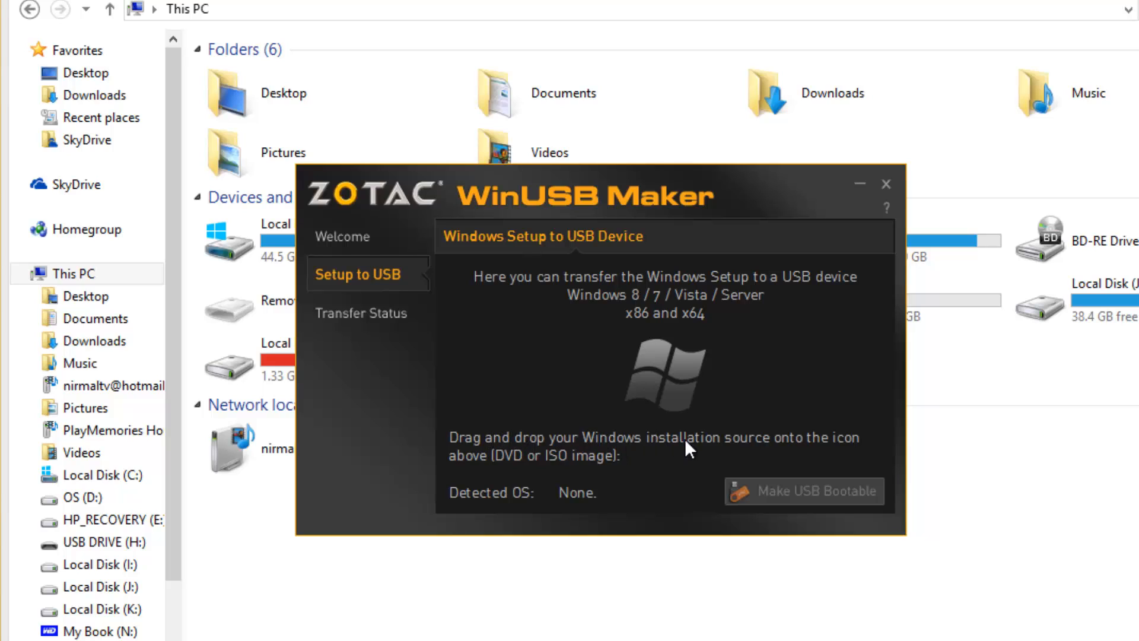
pyautogui.moveTo(506, 484)
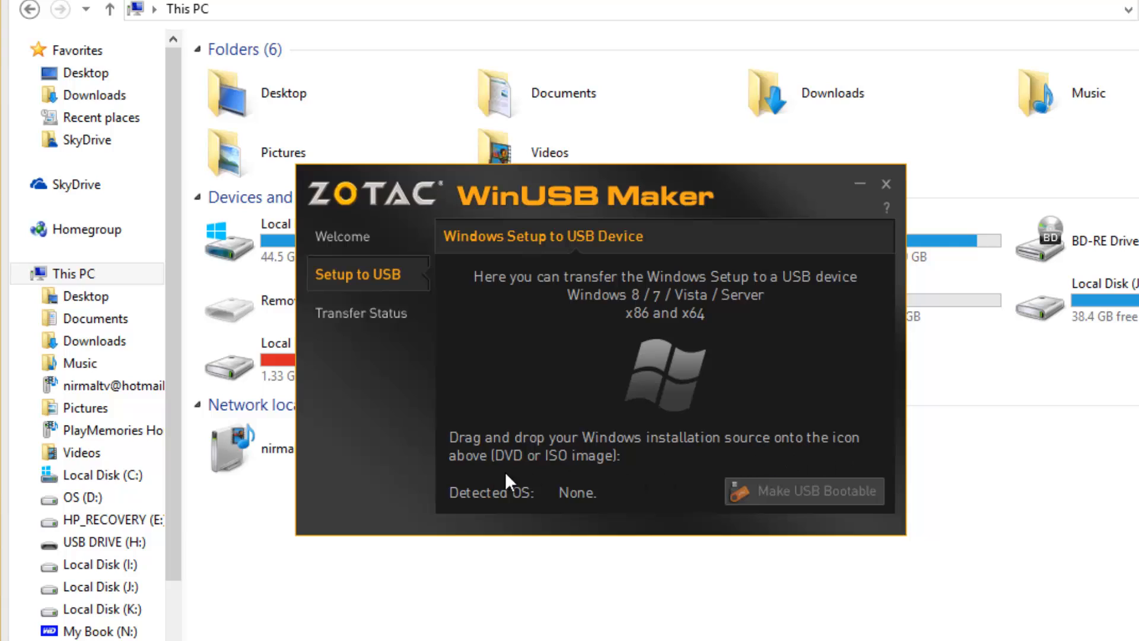
pyautogui.moveTo(610, 487)
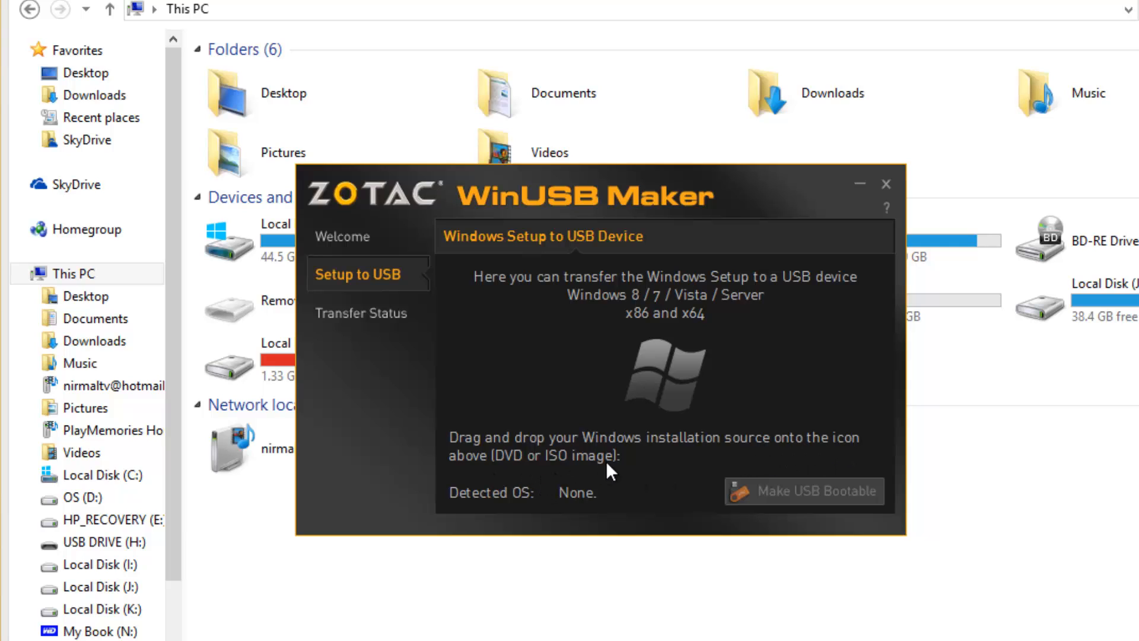
# Step: Load the SETUP SOURCE ISO from Local Disk (J:) as source and start Make USB Bootable
pyautogui.click(90, 587)
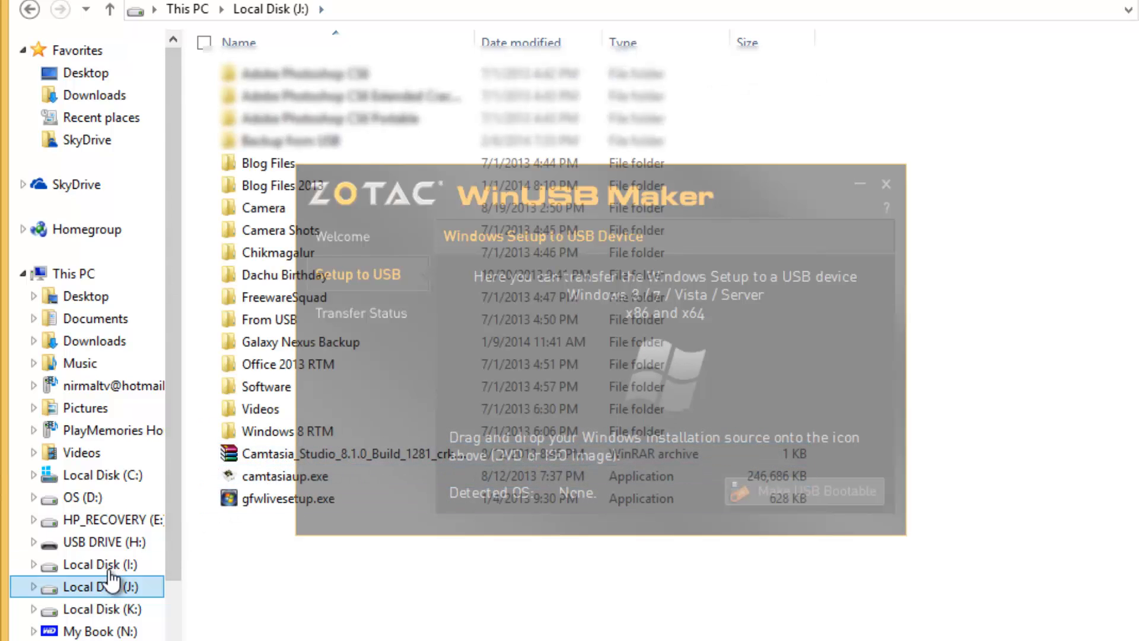
pyautogui.click(77, 607)
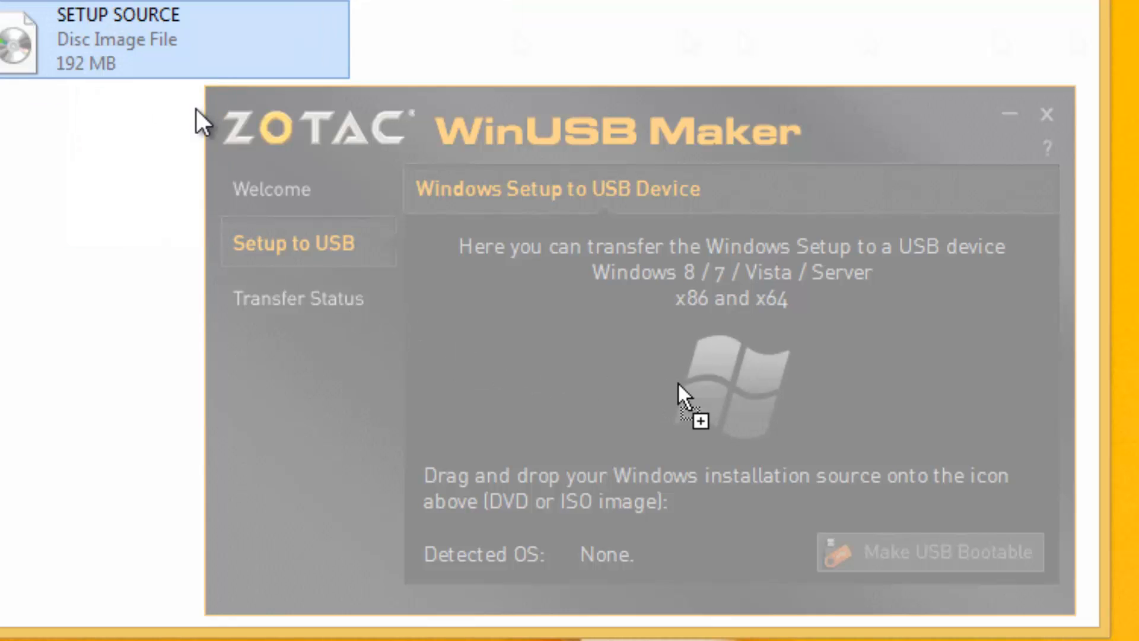
pyautogui.moveTo(167, 39); pyautogui.dragTo(719, 392)
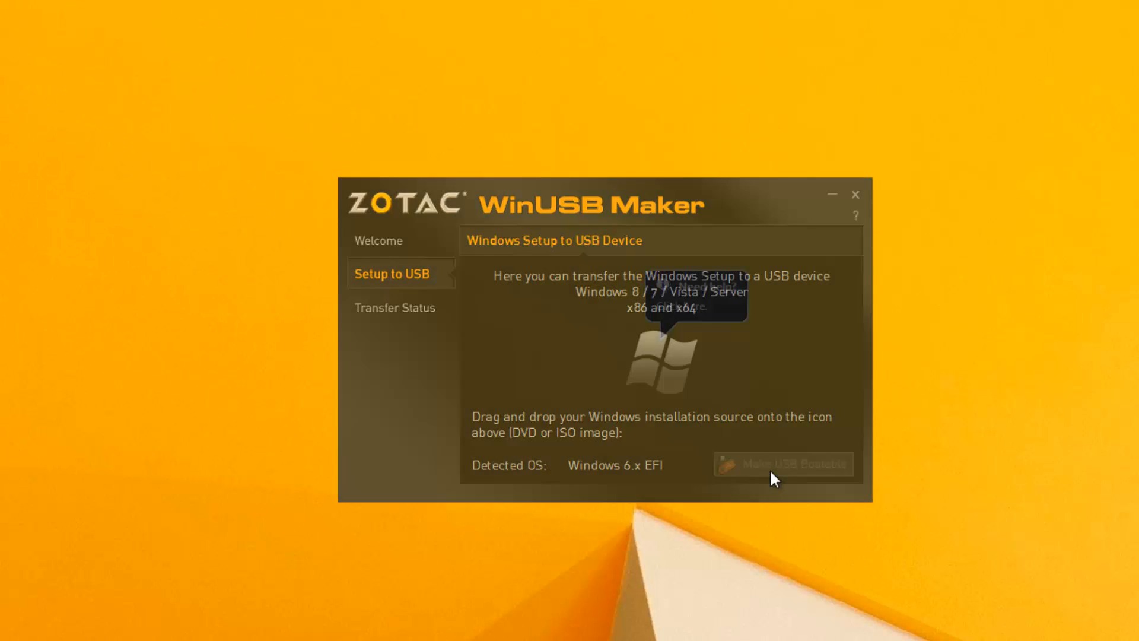
pyautogui.click(783, 464)
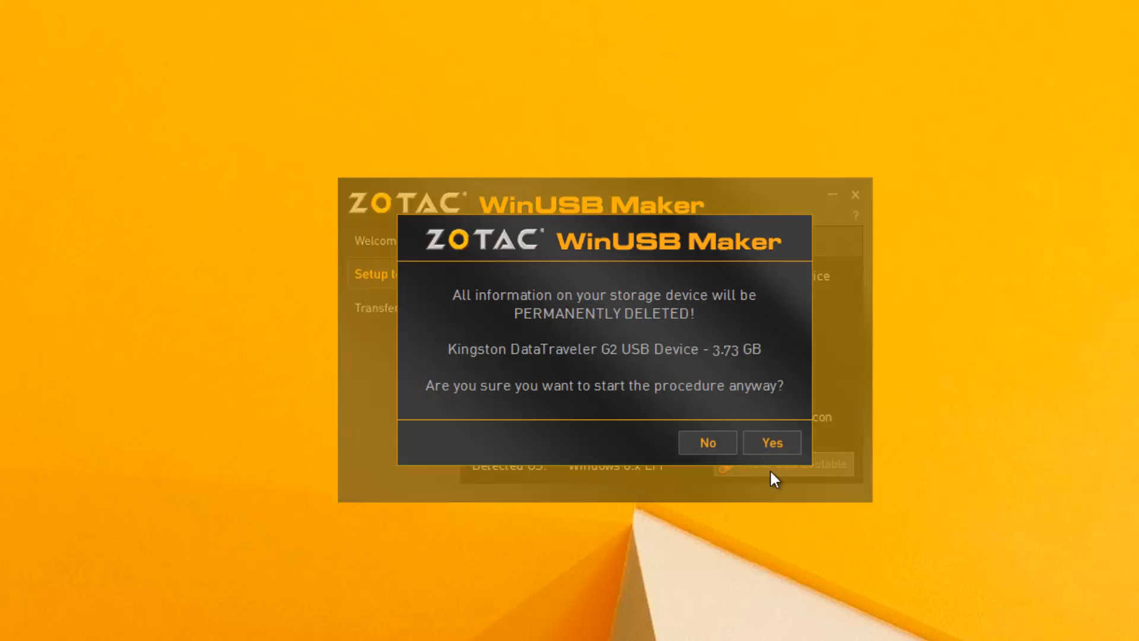